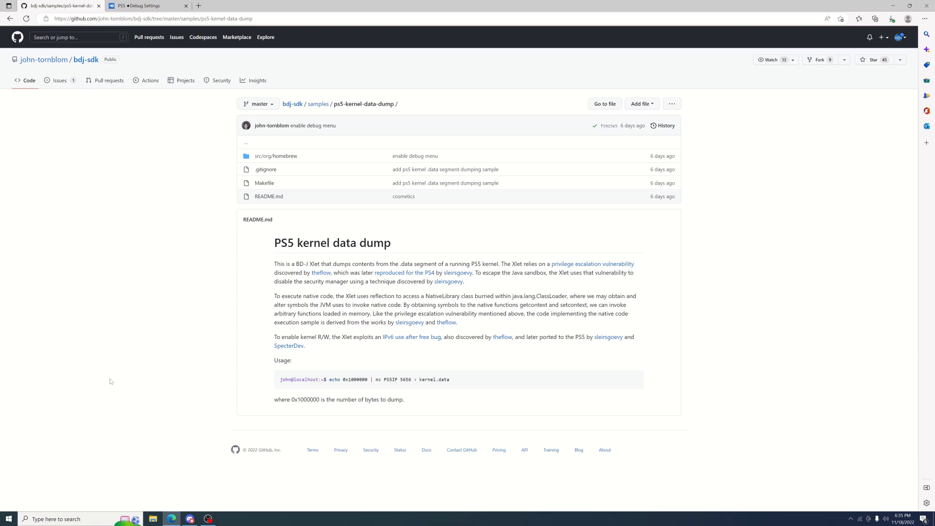
Step: Bring up the MediaFire page for PS5 ★Debug Settings.iso in Edge
{"action": "left_click", "coordinate": [146, 5]}
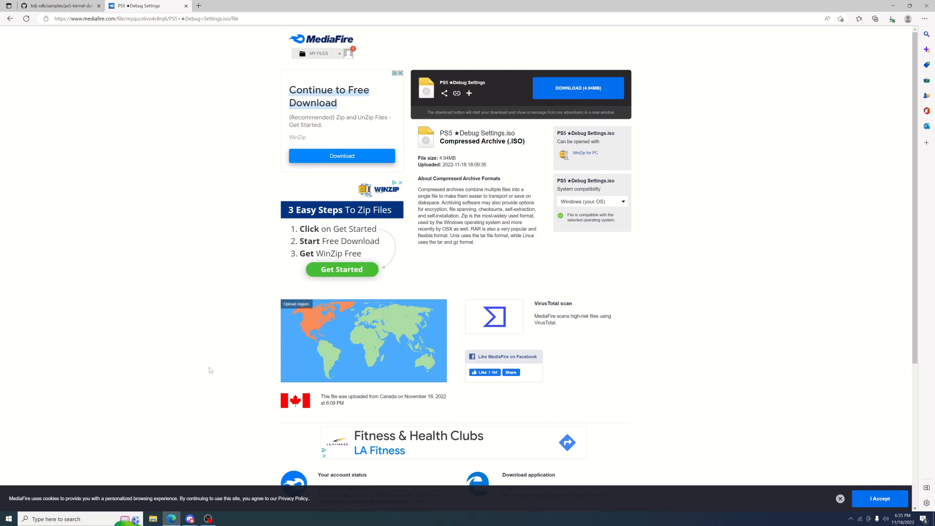
{"action": "mouse_move", "coordinate": [319, 305]}
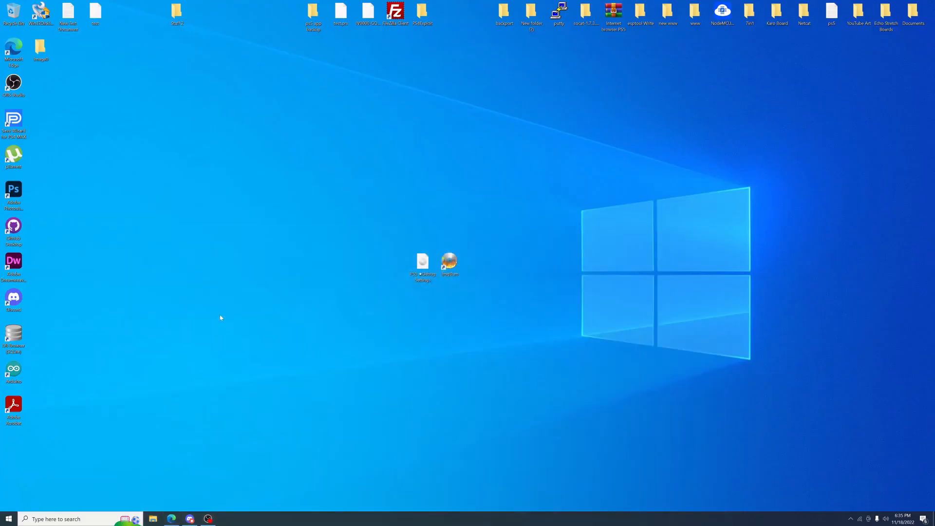
{"action": "mouse_move", "coordinate": [450, 262]}
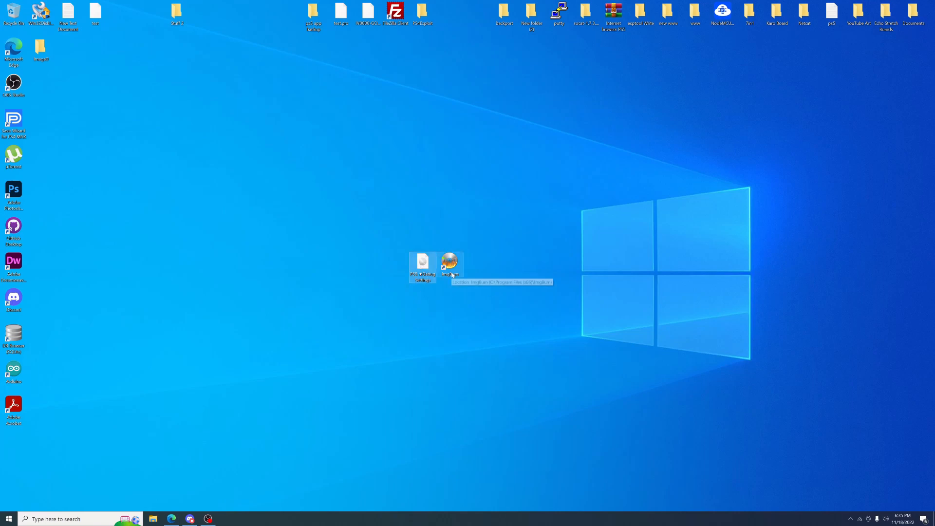
Step: Launch ImgBurn, load PS5 ★Debug Settings.iso as the source and start the write
{"action": "double_click", "coordinate": [450, 263]}
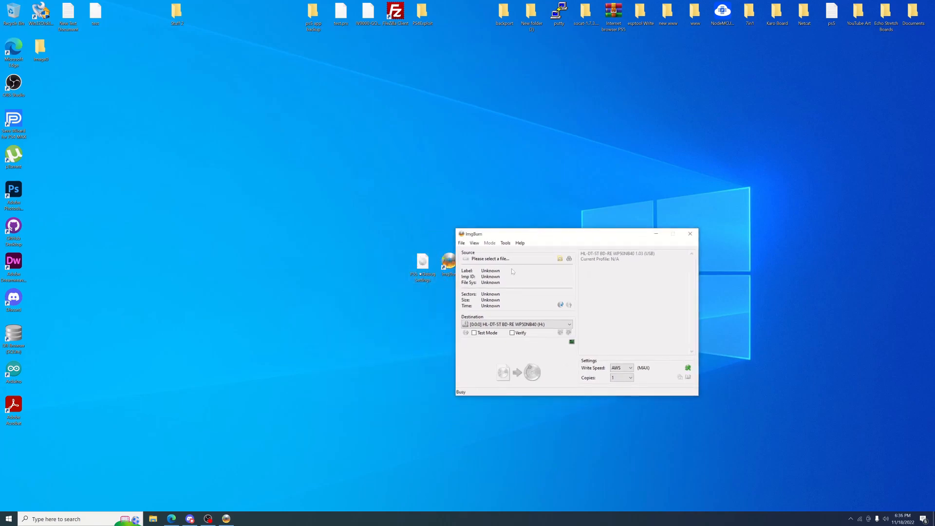
{"action": "left_click", "coordinate": [559, 258]}
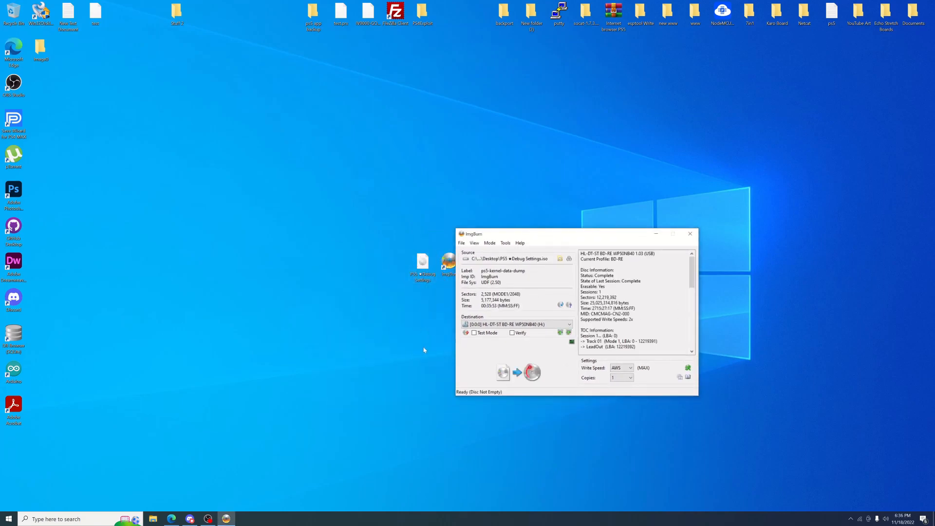
{"action": "left_click", "coordinate": [530, 371]}
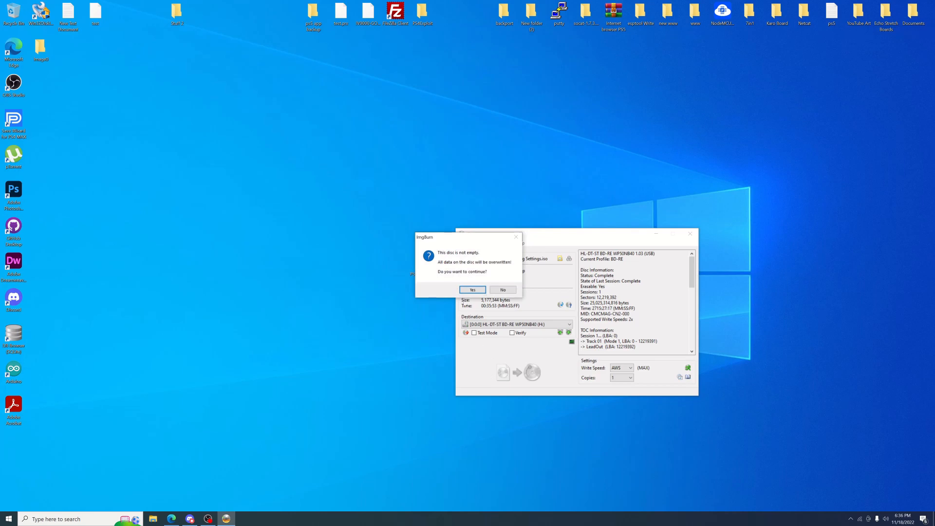
Step: Confirm overwriting the non-empty disc and acknowledge the successful burn
{"action": "left_click", "coordinate": [471, 289]}
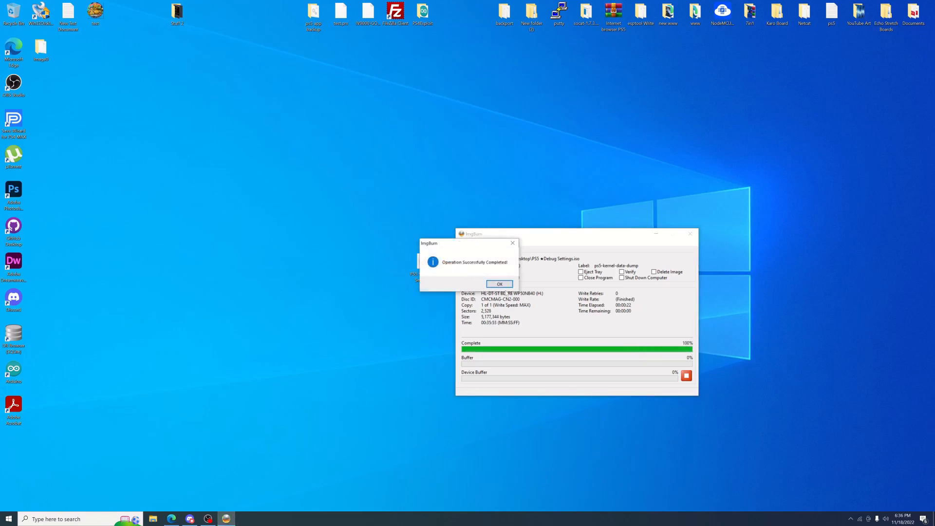
{"action": "left_click", "coordinate": [499, 284]}
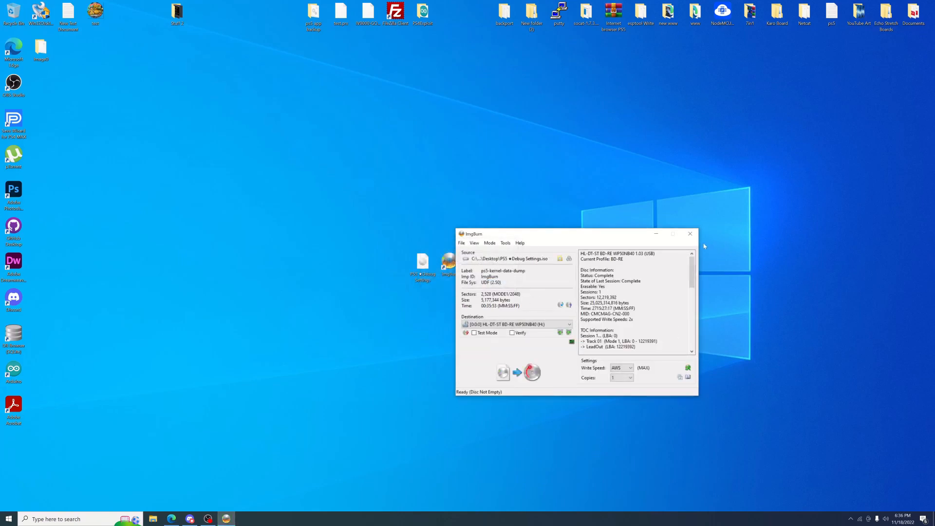
Step: Close the ImgBurn window, leaving the desktop with the burned disc ready
{"action": "left_click", "coordinate": [690, 233]}
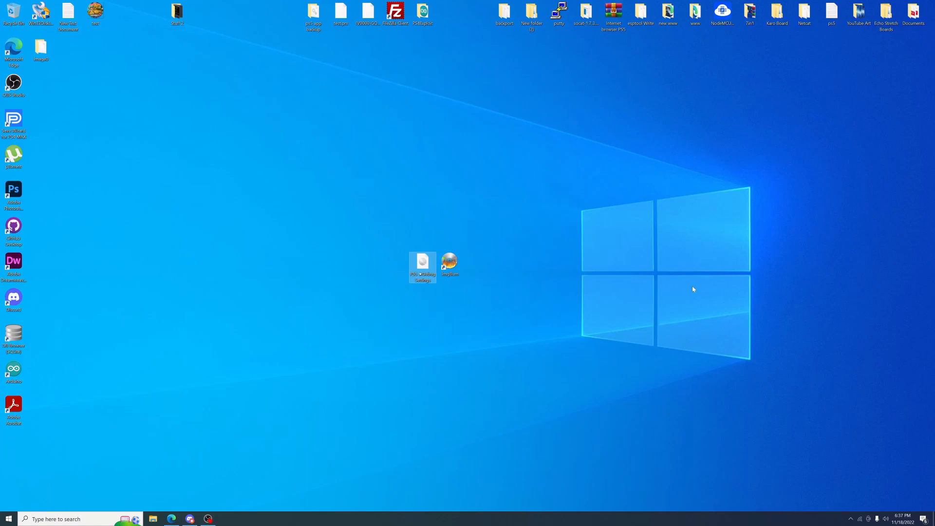
{"action": "mouse_move", "coordinate": [559, 412]}
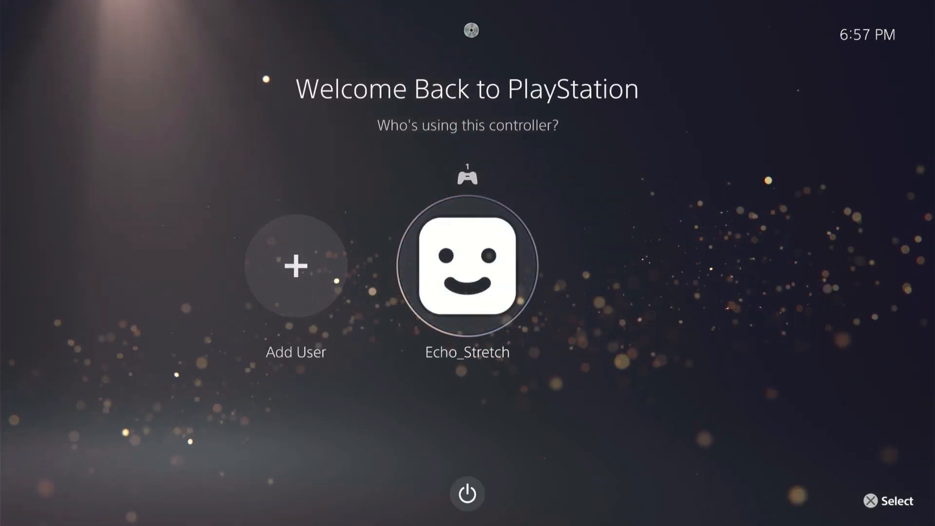
Step: Sign in with the existing PS5 profile and show the BD-JB ★Debug Settings disc under Media
{"action": "left_click", "coordinate": [467, 267]}
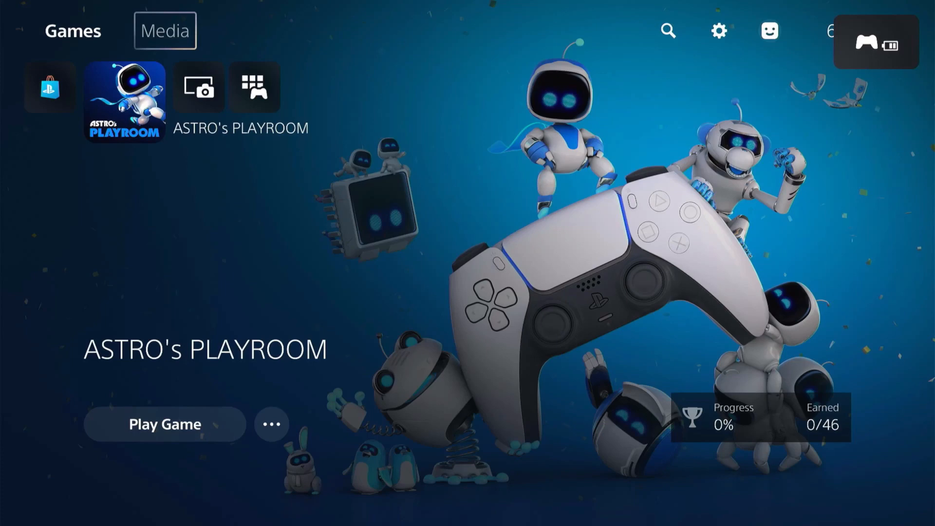
{"action": "left_click", "coordinate": [166, 30]}
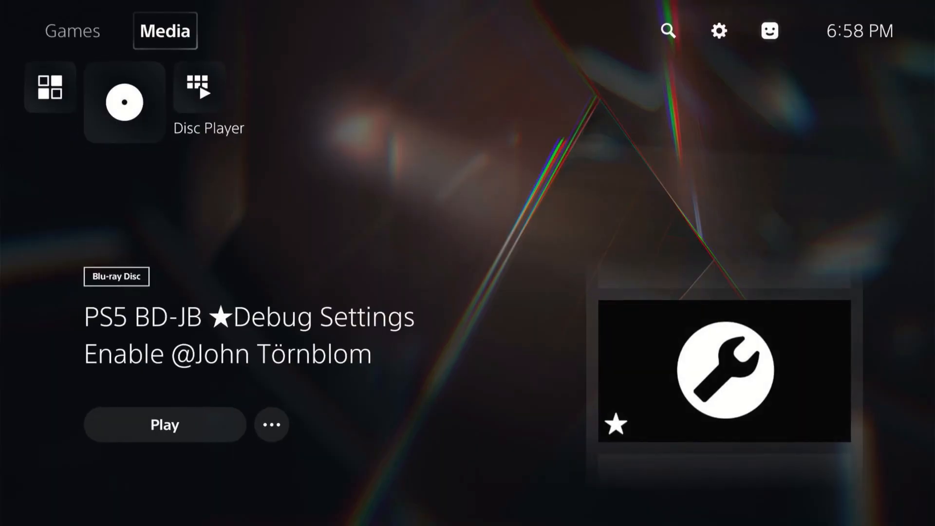
{"action": "left_click", "coordinate": [718, 31]}
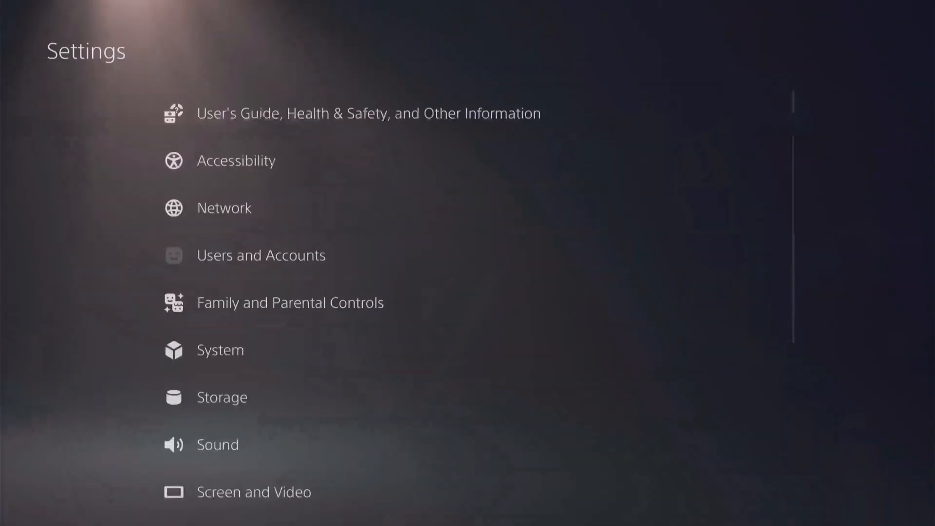
{"action": "scroll", "scroll_direction": "down", "scroll_amount": 3}
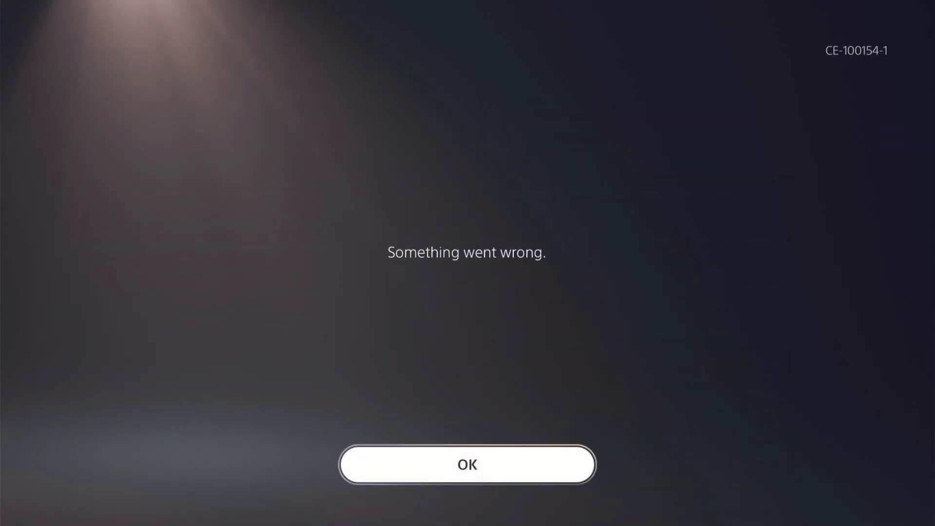
{"action": "left_click", "coordinate": [466, 464]}
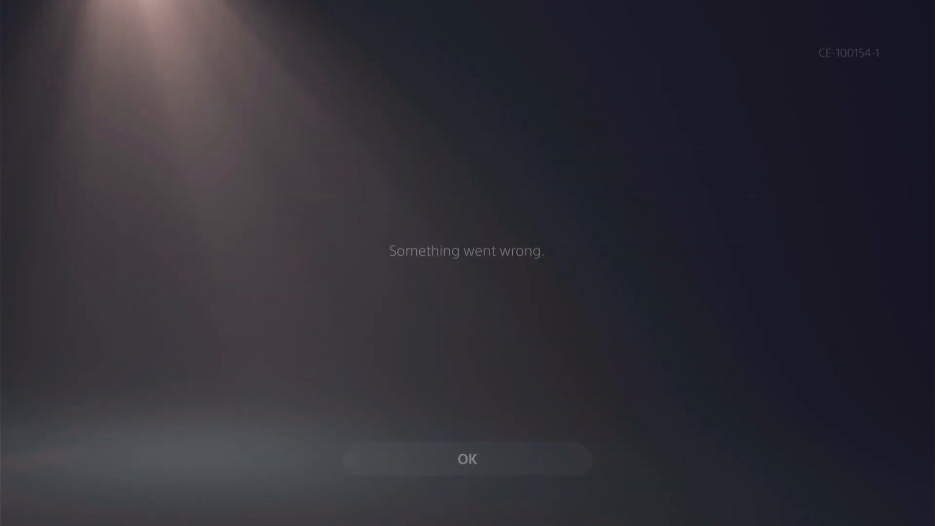
{"action": "left_click", "coordinate": [467, 459]}
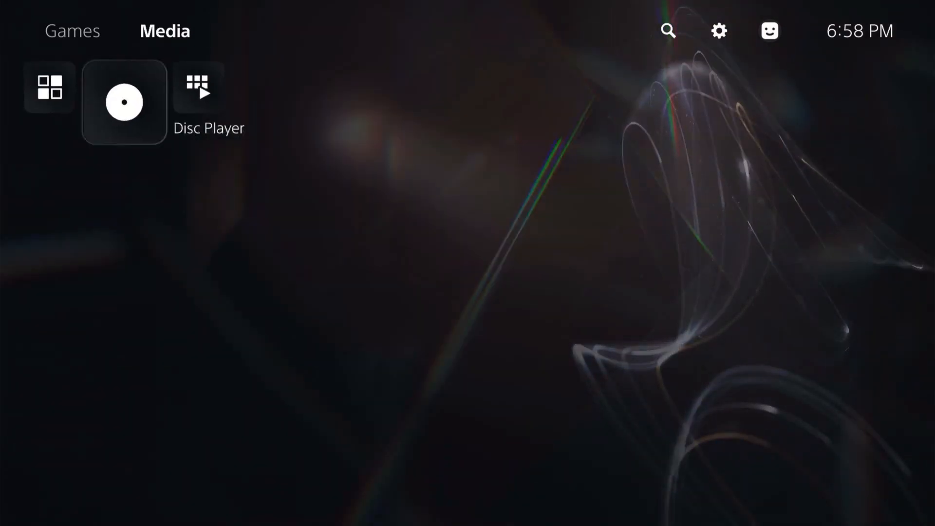
Step: Return the PS5 home screen to the Games tab showing ASTRO's PLAYROOM
{"action": "left_click", "coordinate": [124, 102]}
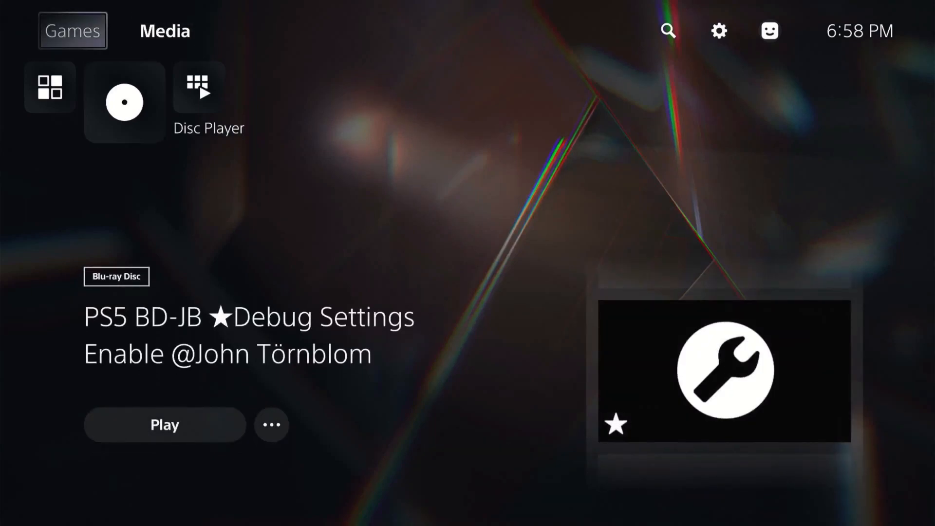
{"action": "left_click", "coordinate": [72, 30]}
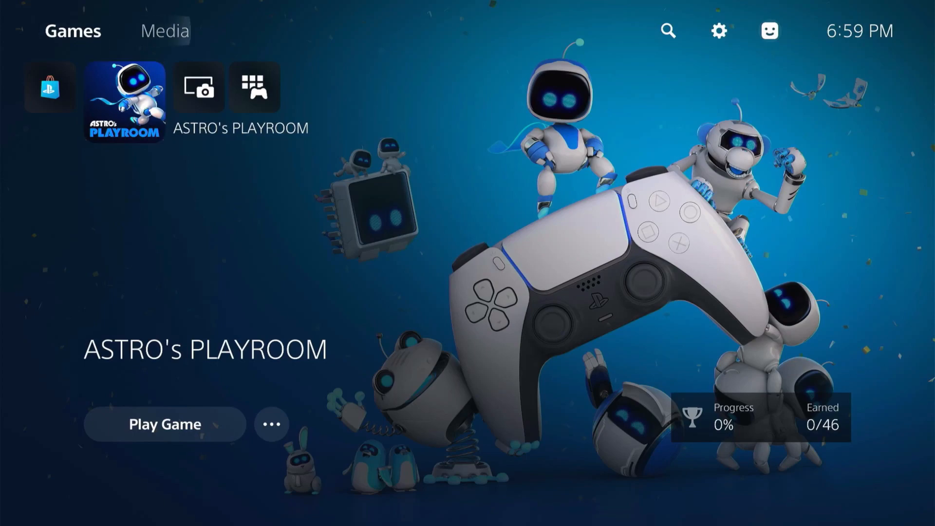
Step: Browse the ★Debug Settings list, scrolling past Game, System and Multi User categories and back
{"action": "left_click", "coordinate": [718, 31]}
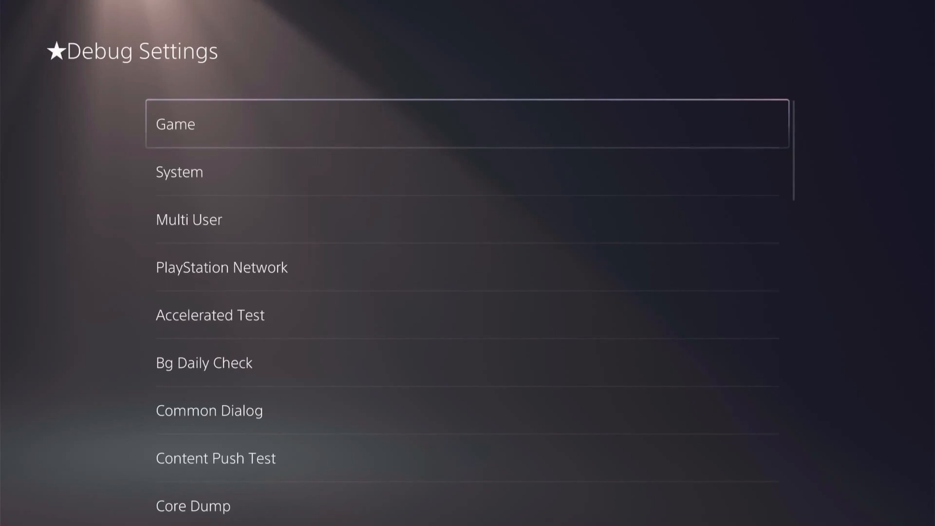
{"action": "scroll", "scroll_direction": "down", "scroll_amount": 3}
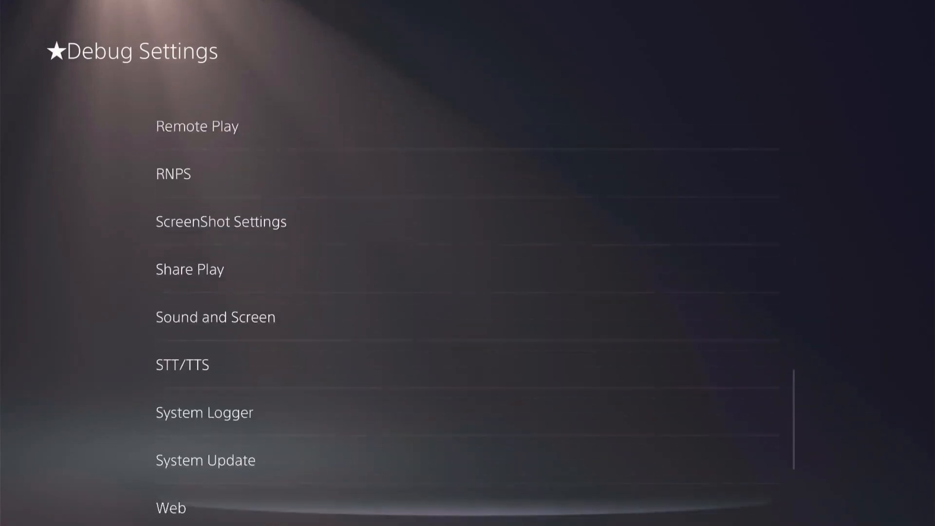
{"action": "scroll", "scroll_direction": "up", "scroll_amount": 3}
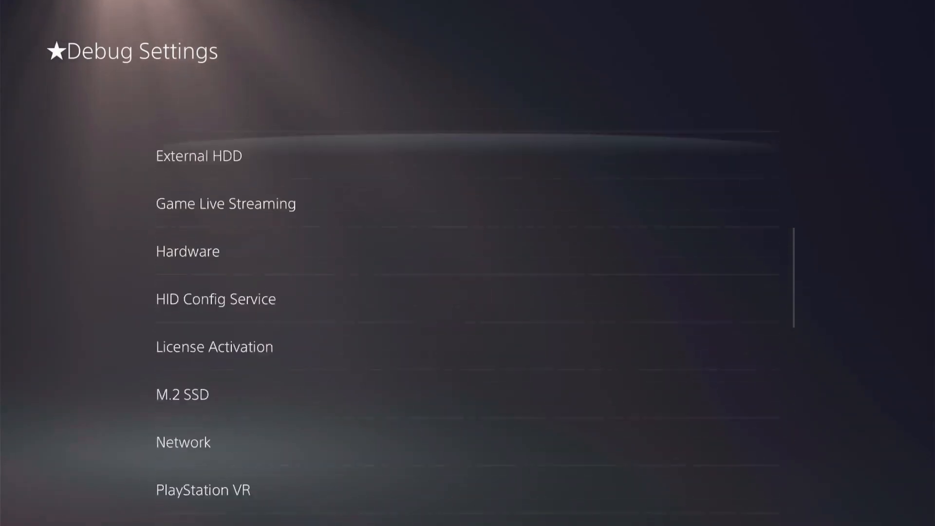
{"action": "scroll", "scroll_direction": "up", "scroll_amount": 3}
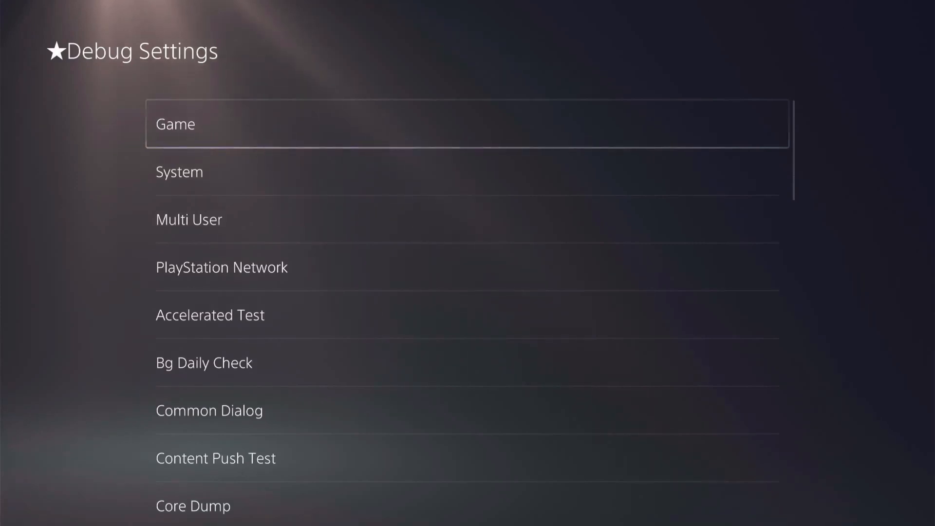